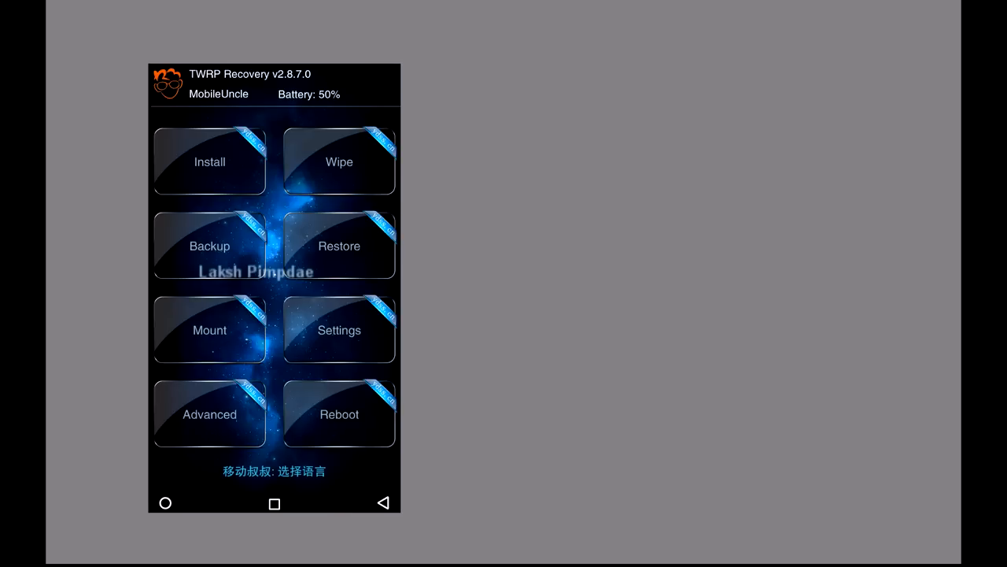
Step: Reboot the phone from the System Update app's overflow menu into TWRP Recovery
{"action": "left_click", "coordinate": [274, 471]}
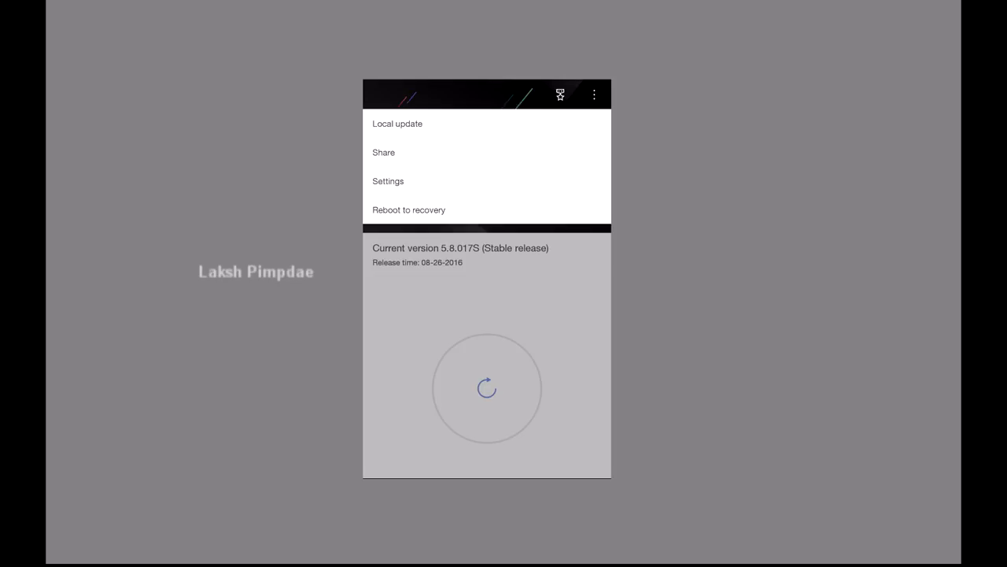
{"action": "left_click", "coordinate": [408, 210]}
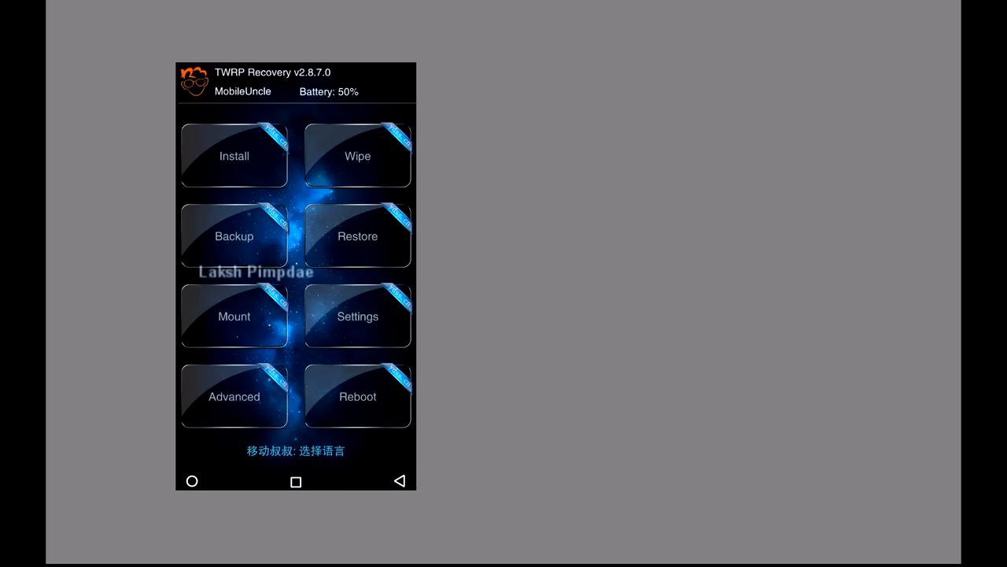
Step: Choose Install on the TWRP main menu to browse internal storage for superuser.zip
{"action": "left_click", "coordinate": [234, 155]}
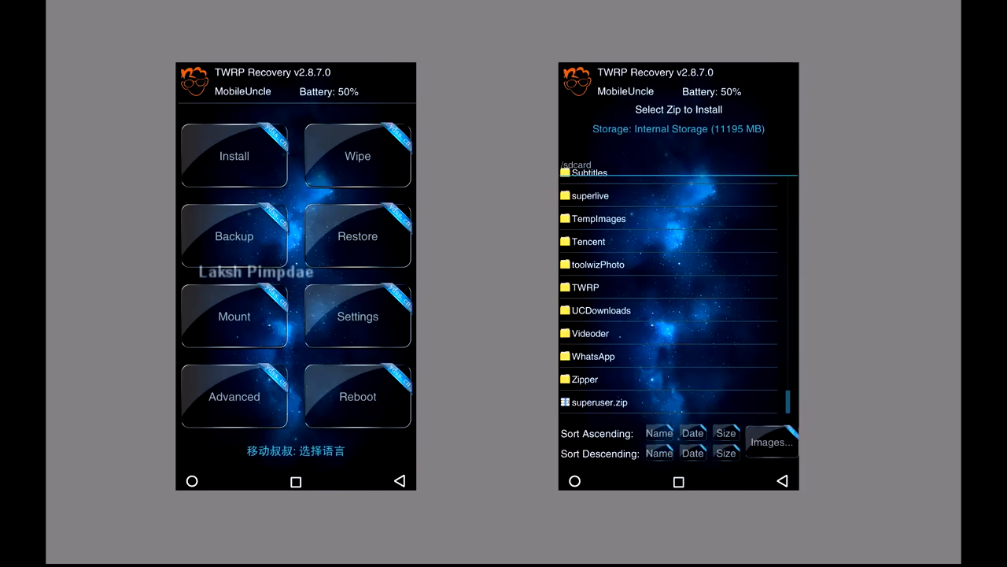